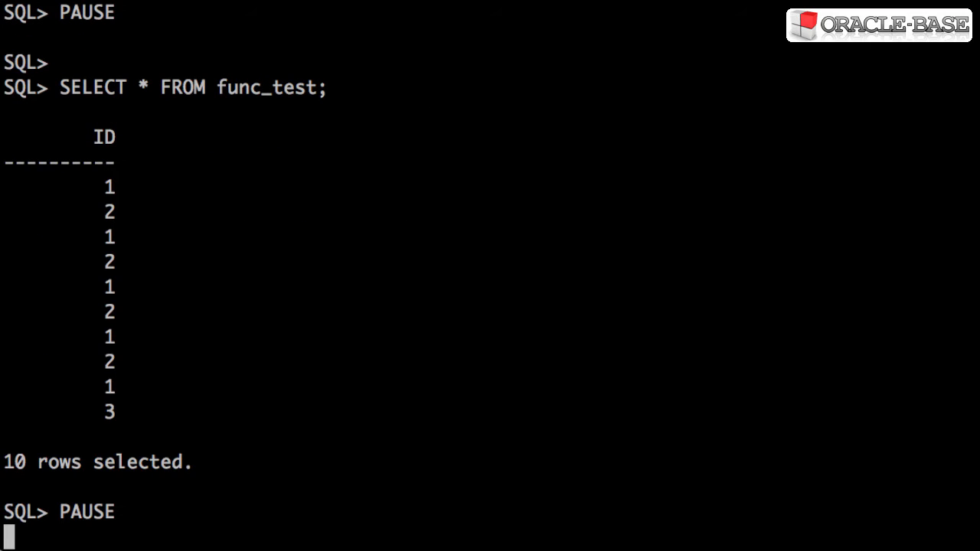
# Step: Create slow_function with RESULT_CACHE and start SELECT slow_function(id) FROM func_test
pyautogui.press('enter')
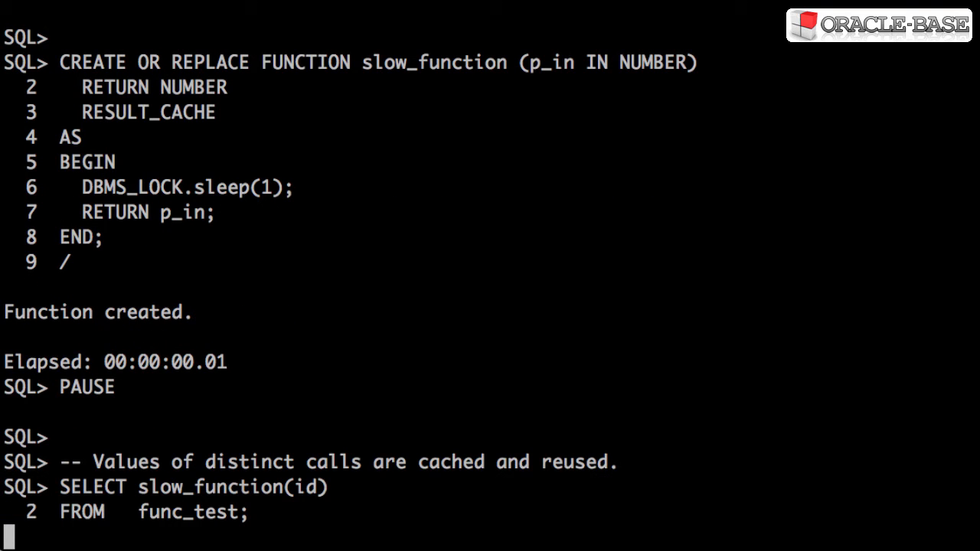
# Step: Run the cached query returning 10 rows in 00:00:00.00, then reconnect as test with SQLPROMPT 'SQL> '
pyautogui.press('enter')
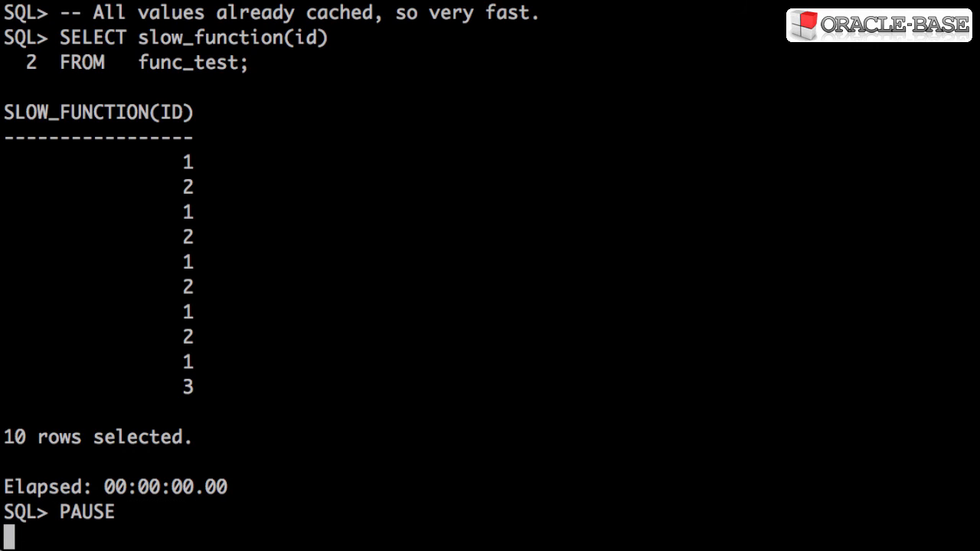
pyautogui.press('Return')
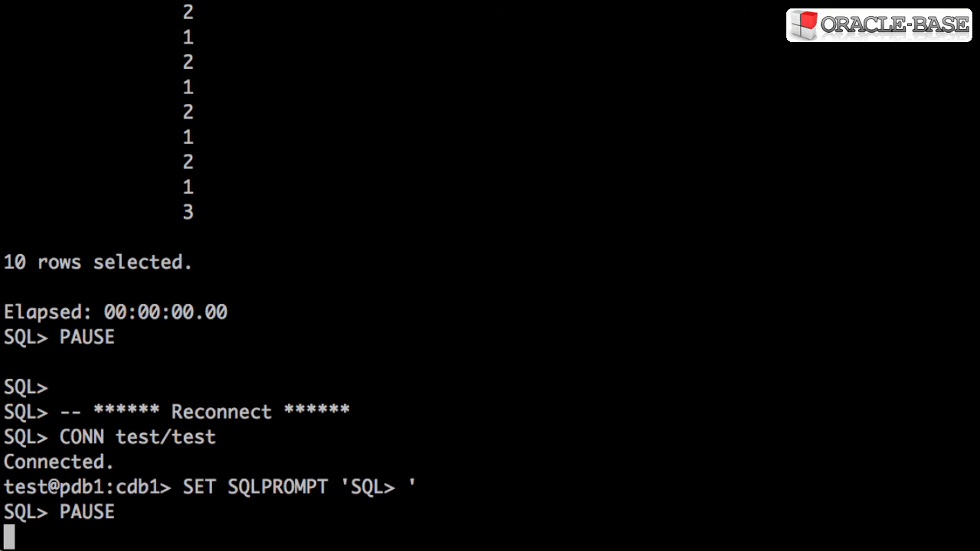